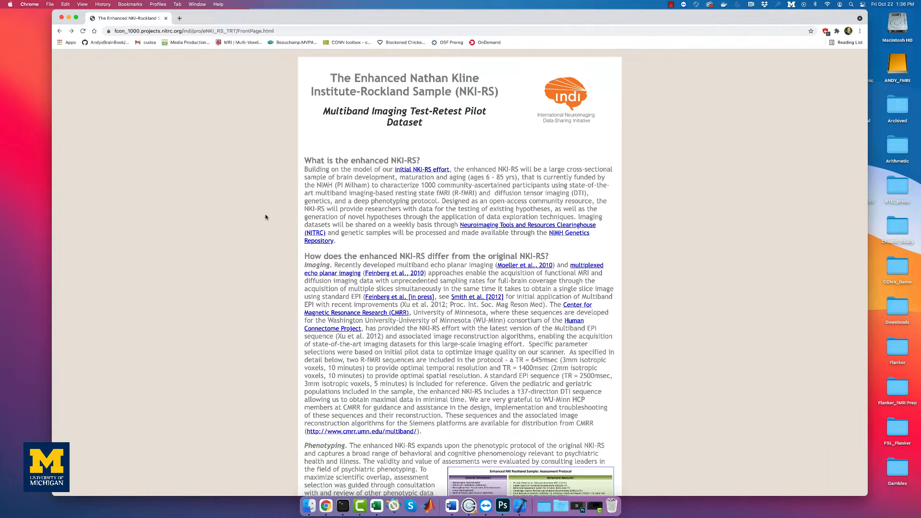
pyautogui.moveTo(267, 219)
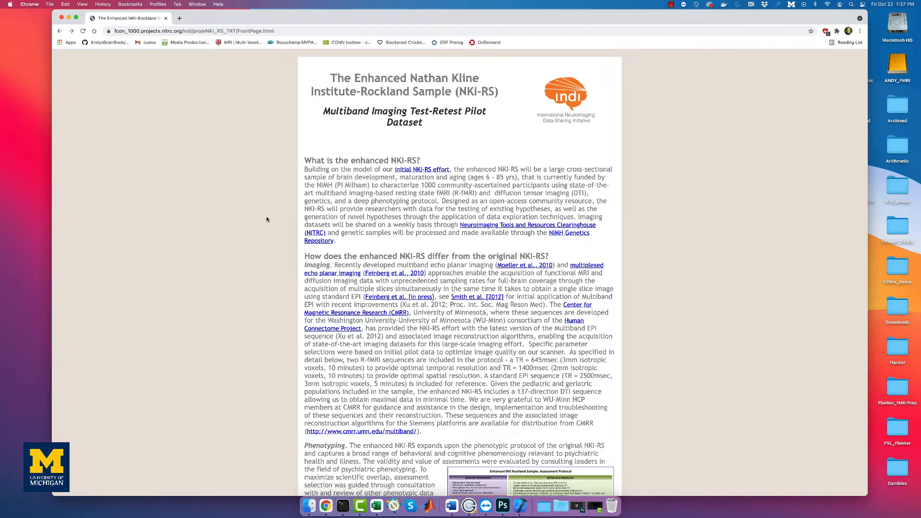
# - Scroll the NKI-RS page down to the DOWNLOAD NIFTI / DICOM FILES links
pyautogui.scroll(-3)
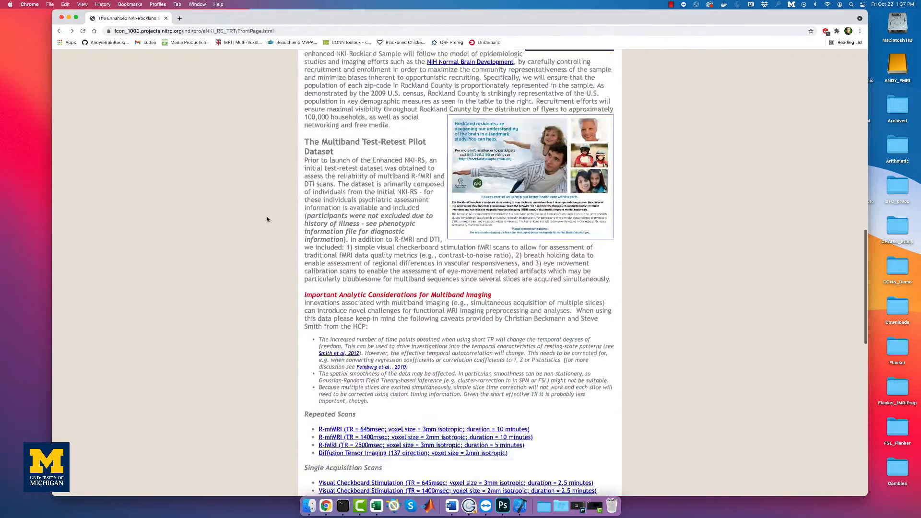
pyautogui.scroll(-3)
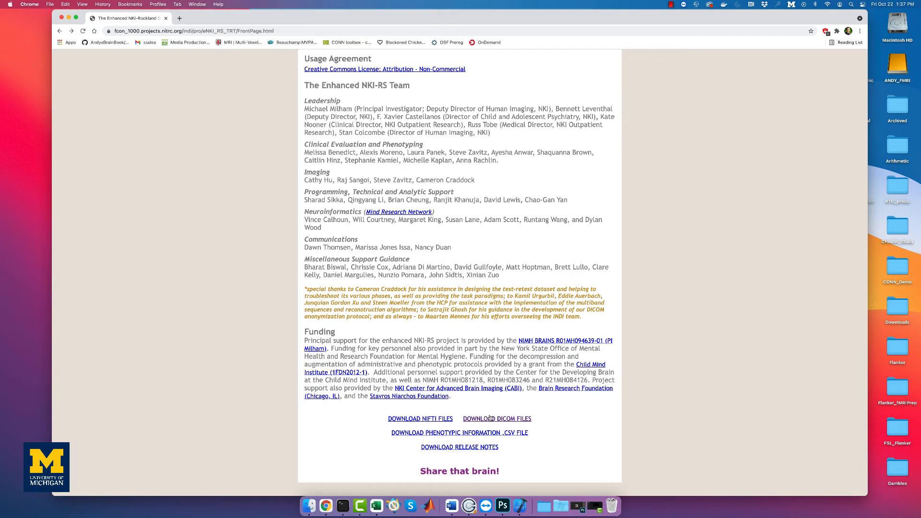
pyautogui.click(497, 419)
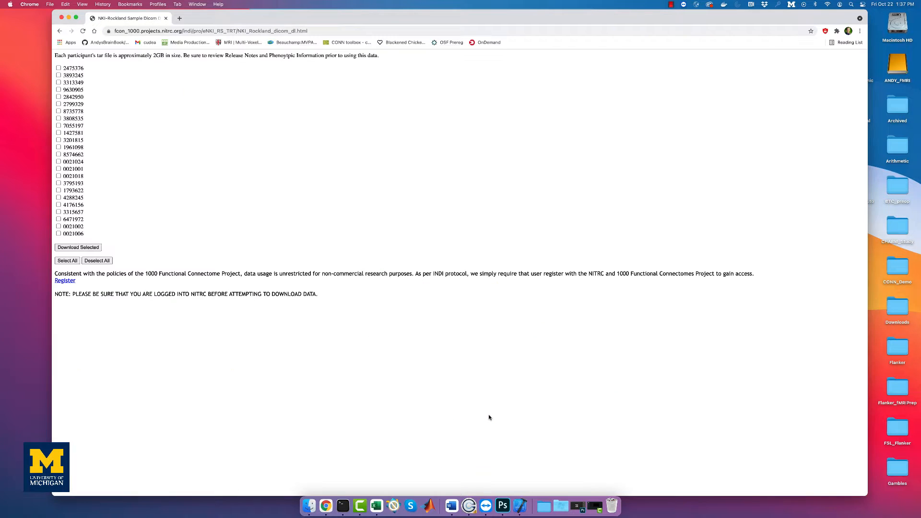
pyautogui.moveTo(371, 242)
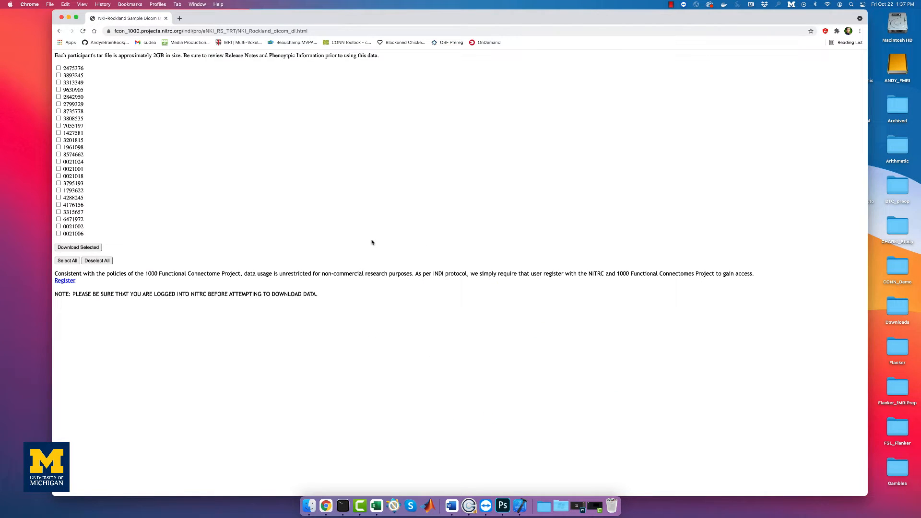
pyautogui.moveTo(99, 136)
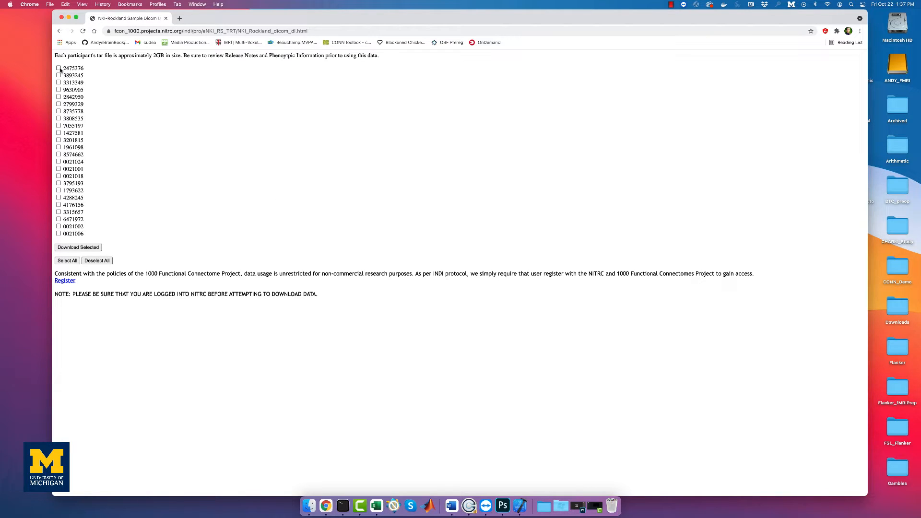
pyautogui.click(59, 68)
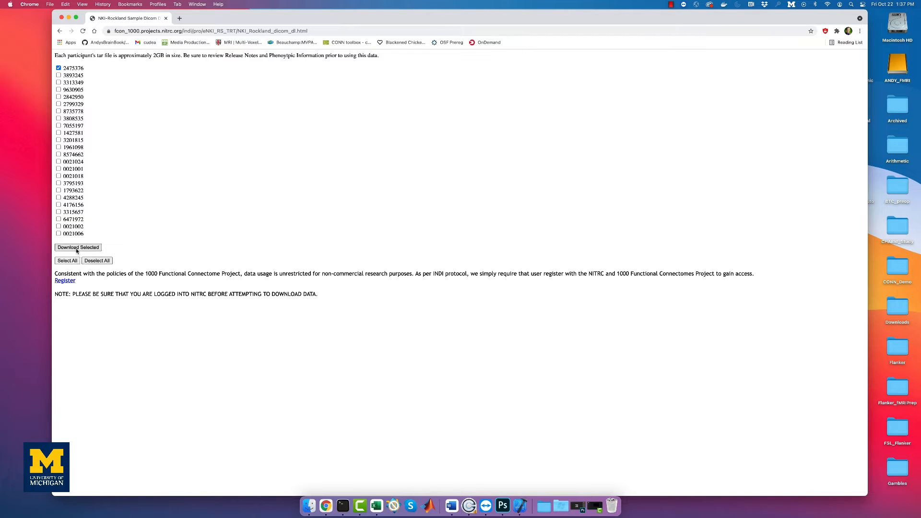
pyautogui.click(78, 247)
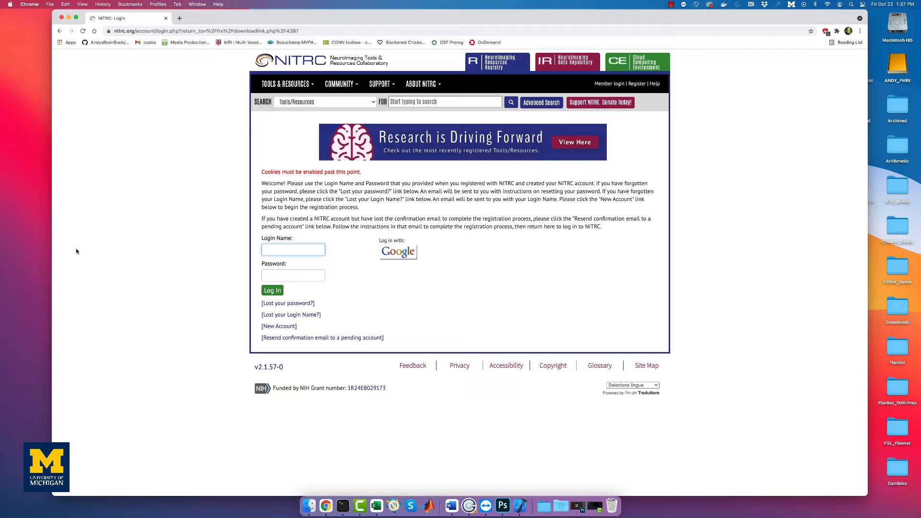
pyautogui.moveTo(74, 251)
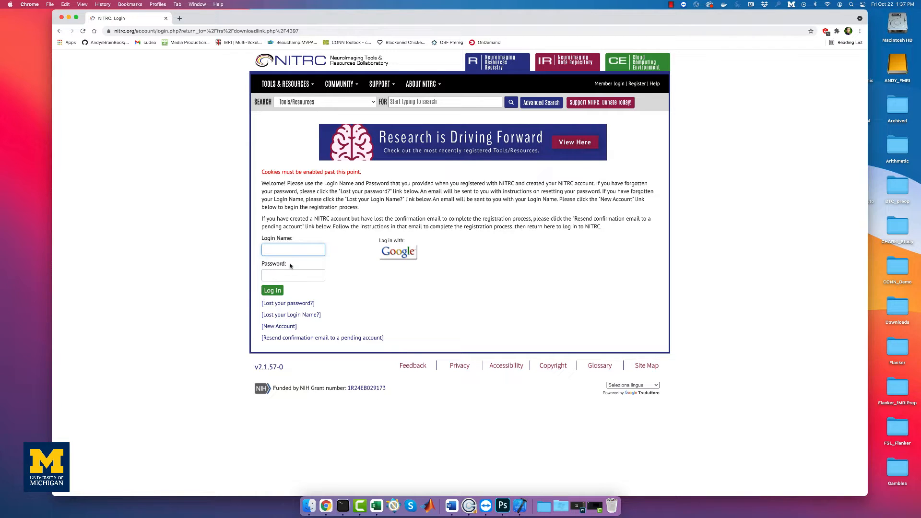
# - Log in to NITRC as andrewjahn and allow the site to download multiple files
pyautogui.write('andrewjahn')
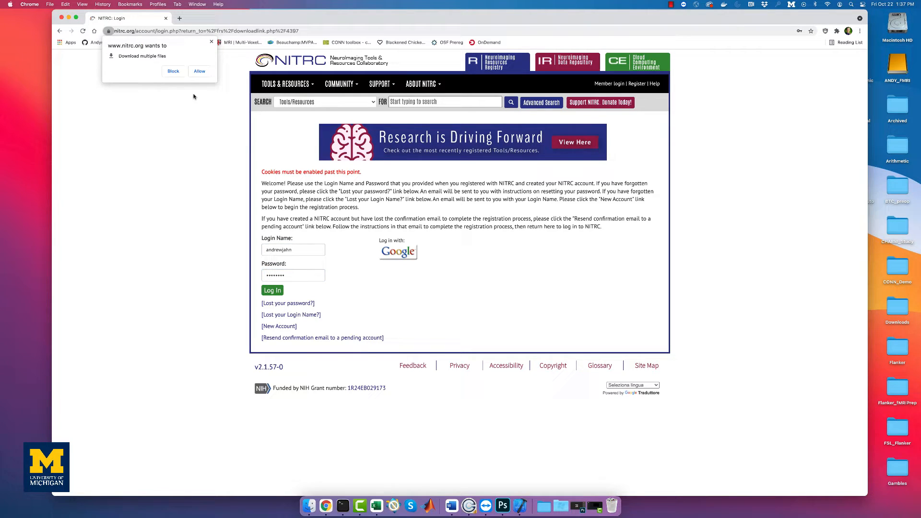
pyautogui.click(199, 71)
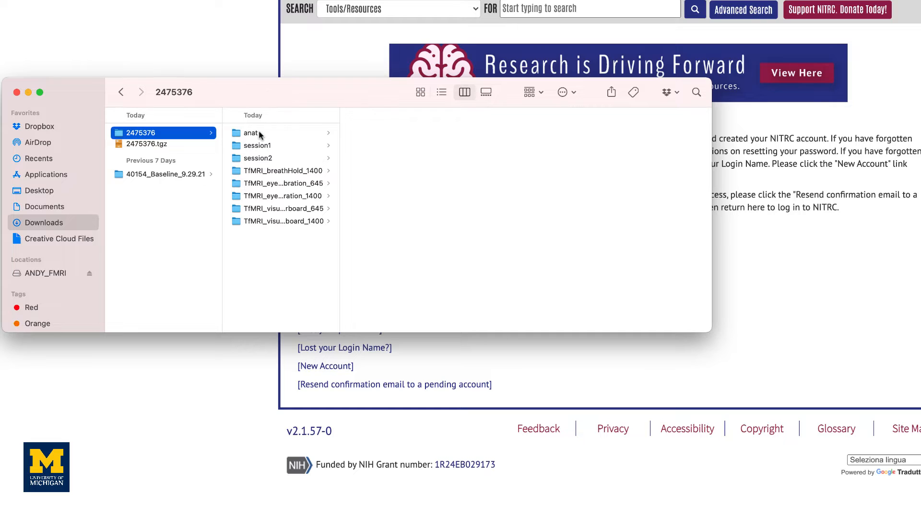
# - Browse the 2475376 anat folder and the breathHold, eyeMovementCalibration and visualCheckerboard TfMRI folders
pyautogui.click(251, 133)
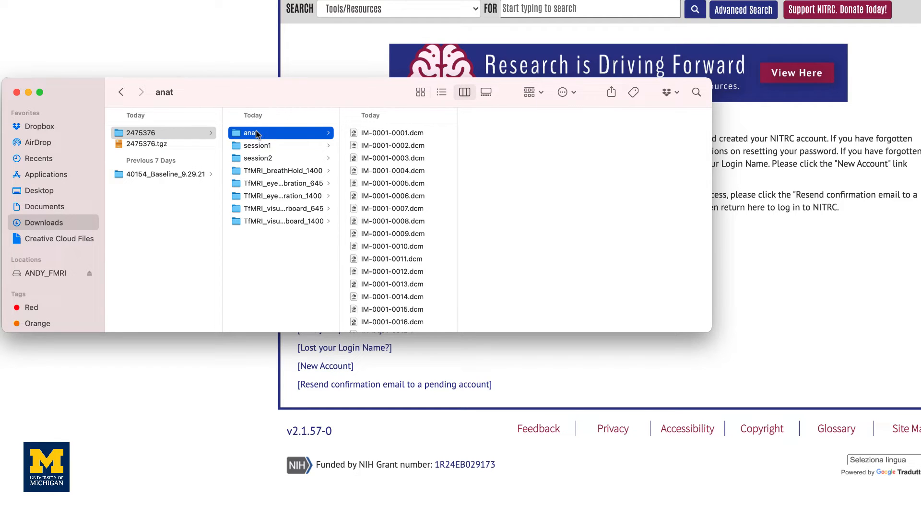
pyautogui.click(282, 170)
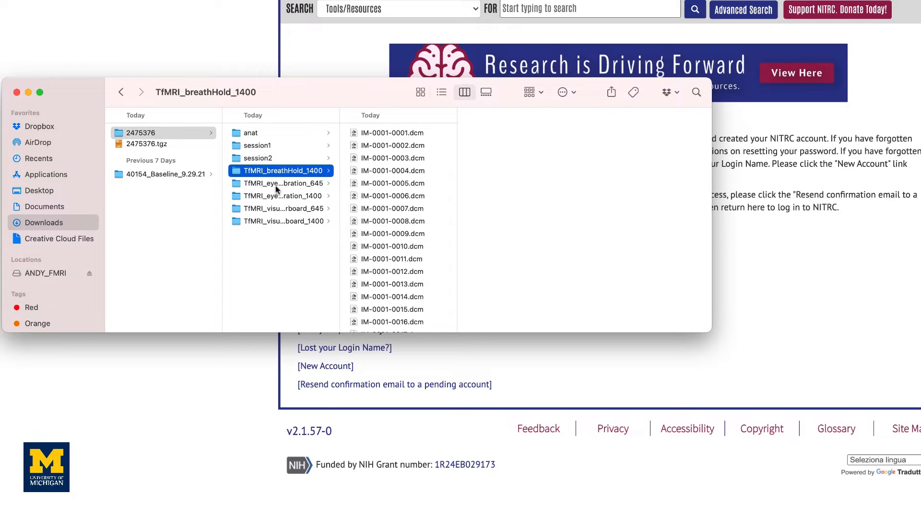
pyautogui.click(282, 183)
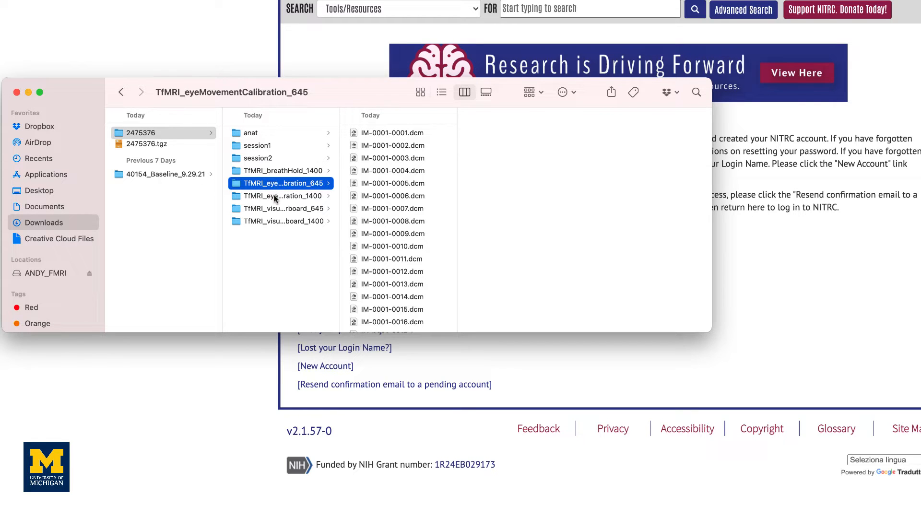
pyautogui.click(285, 207)
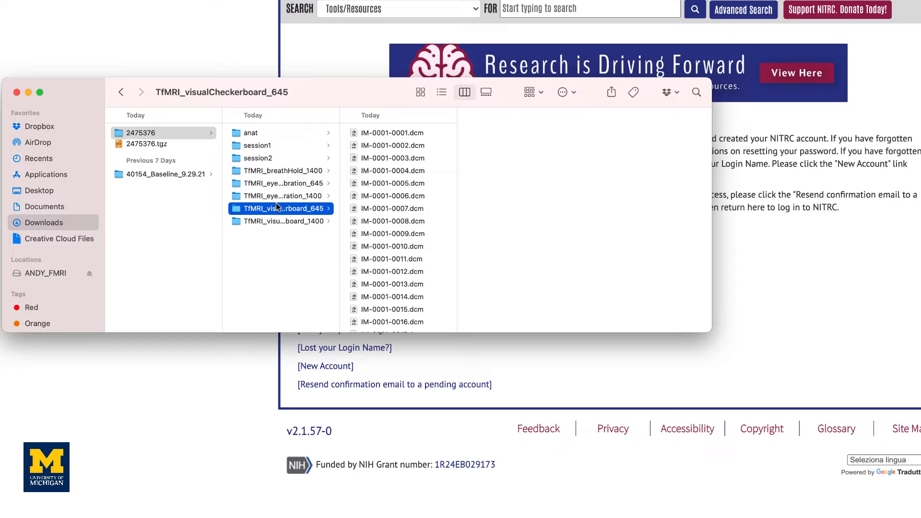
# - Browse session1's DTI_mx_137 and RfMRI_mx_645 DICOM folders
pyautogui.click(257, 145)
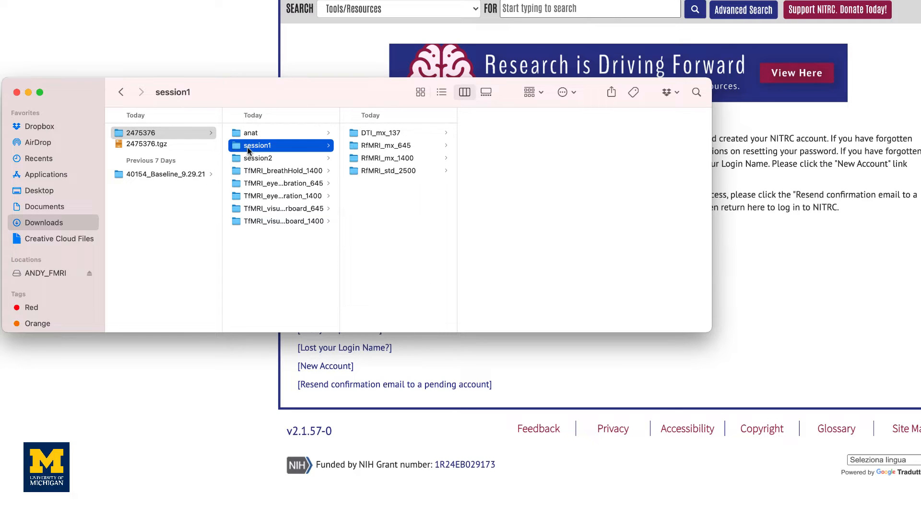
pyautogui.click(382, 133)
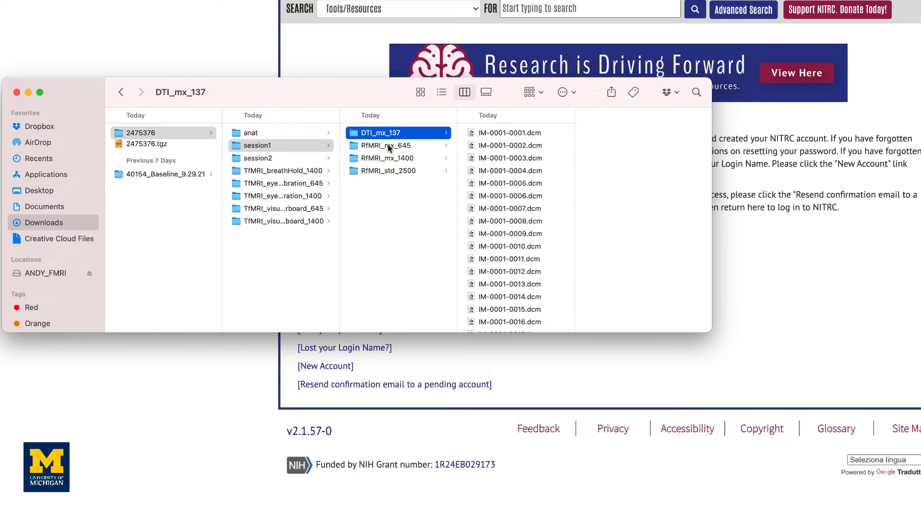
pyautogui.click(387, 145)
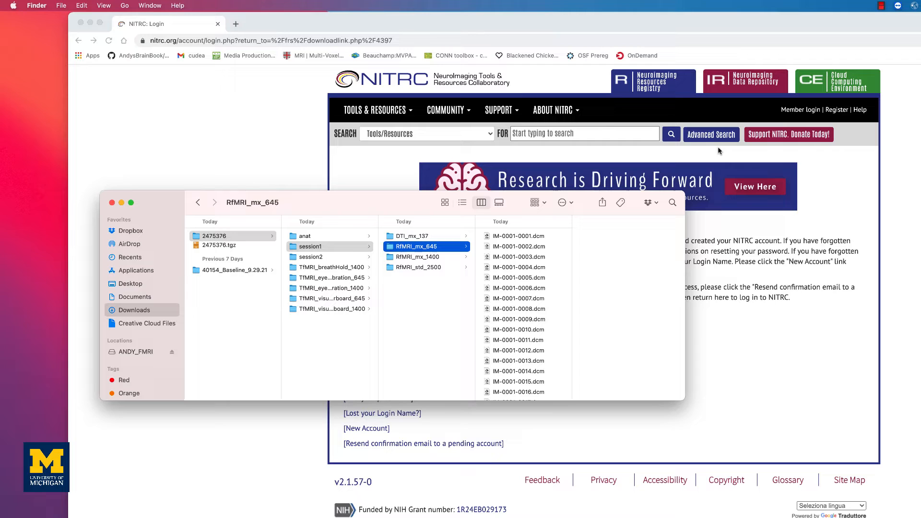
# - Launch MRIcroGL from Spotlight and start Import > Convert DICOM to NIfTI
pyautogui.press('cmd+space')
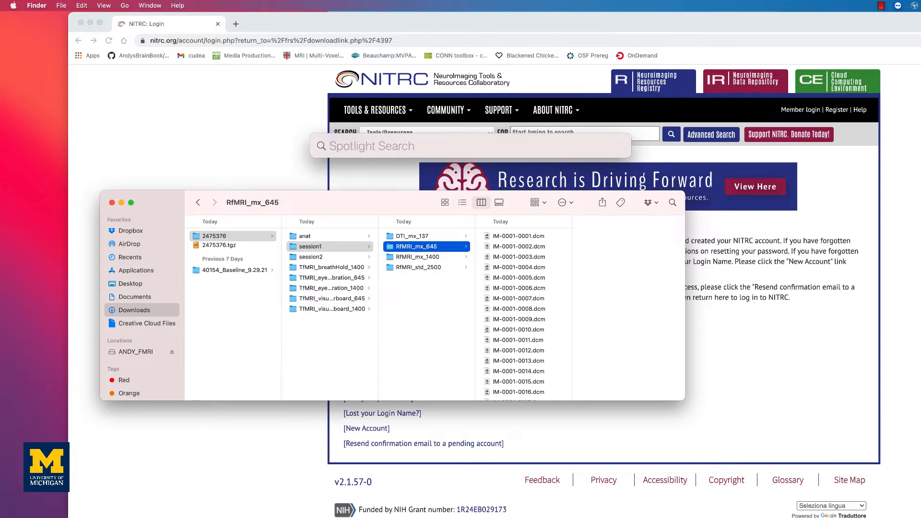
pyautogui.write('mricroGL')
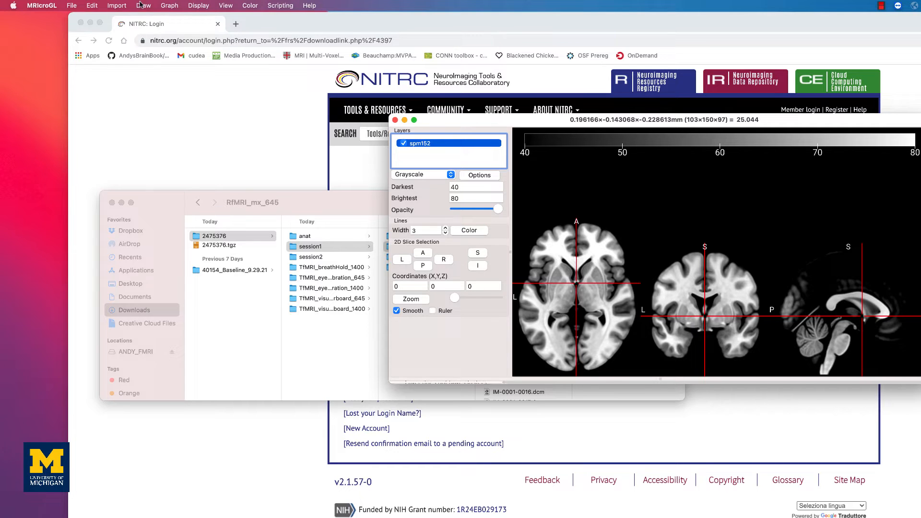
pyautogui.click(116, 6)
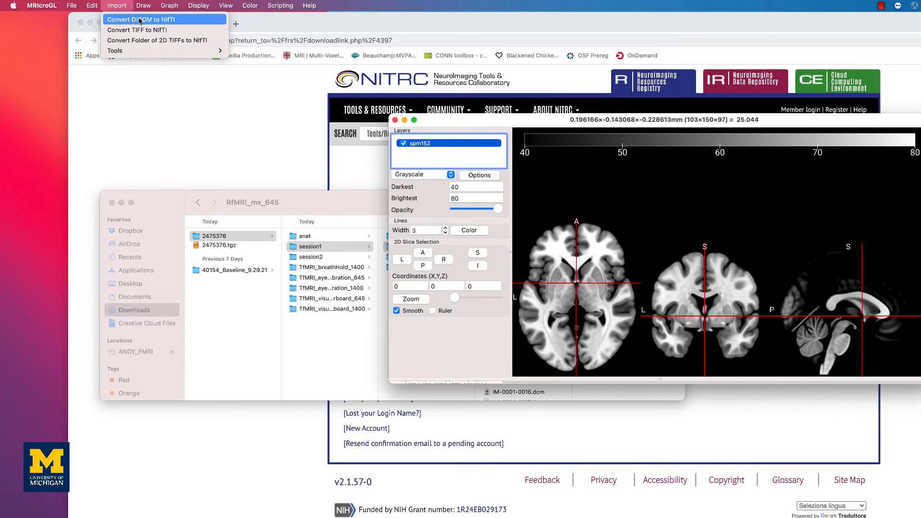
pyautogui.click(141, 19)
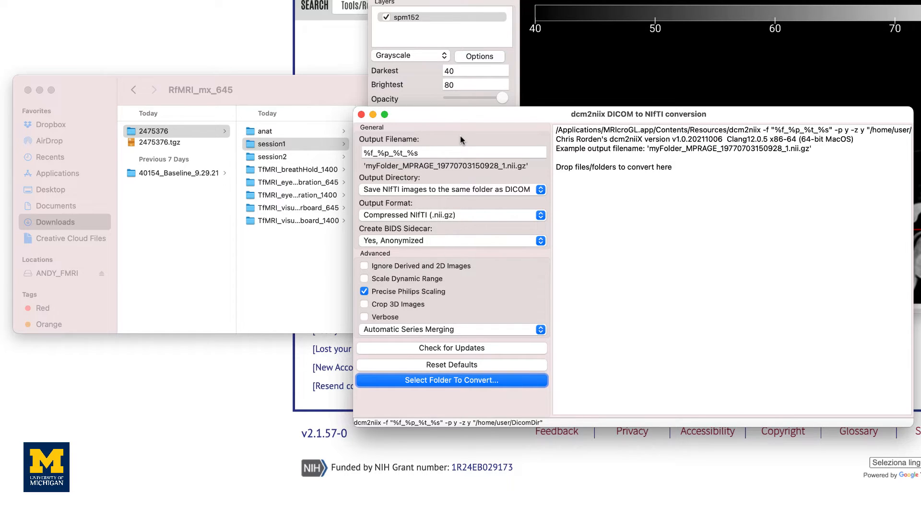
pyautogui.click(445, 167)
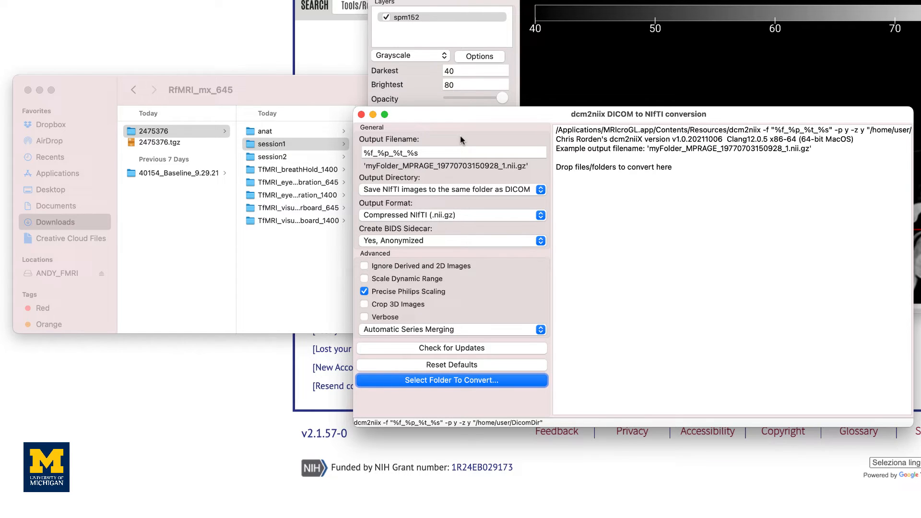
# - Change the output filename pattern to %f_%p_%s and keep Compressed NIfTI (.nii.gz) output
pyautogui.click(452, 152)
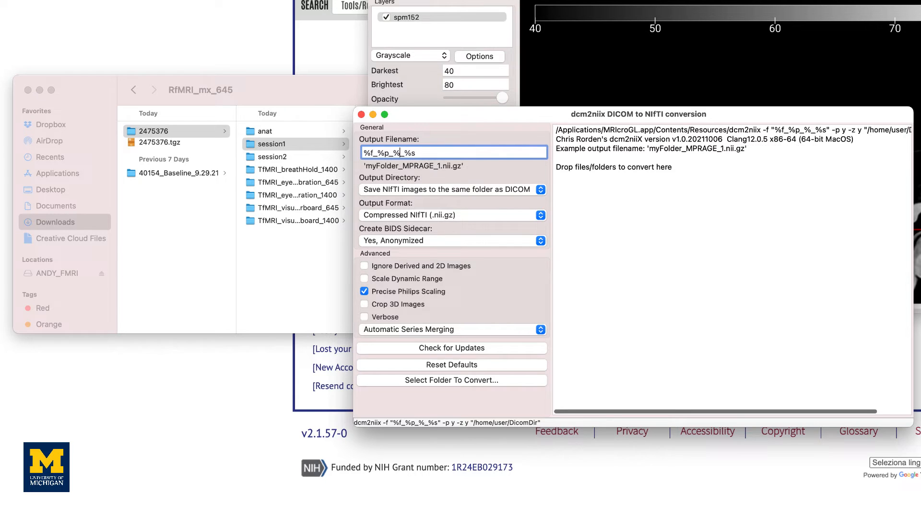
pyautogui.press('Backspace')
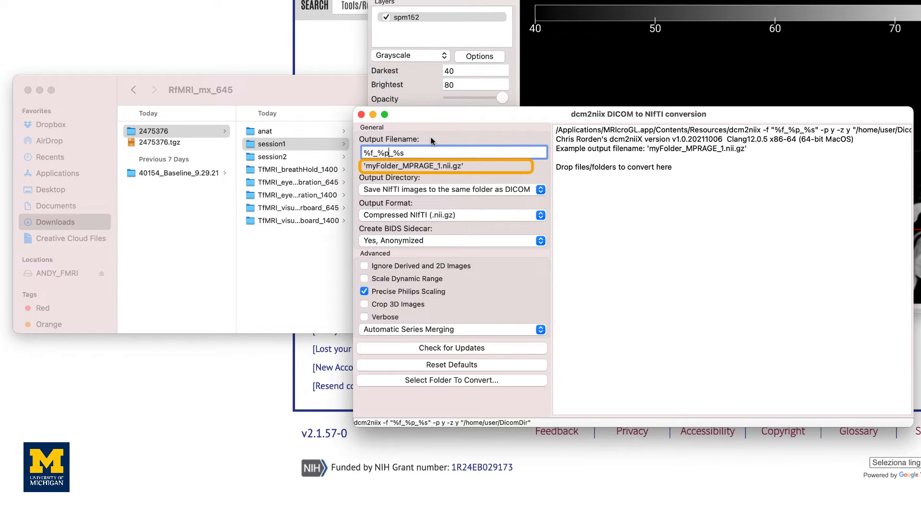
pyautogui.click(454, 152)
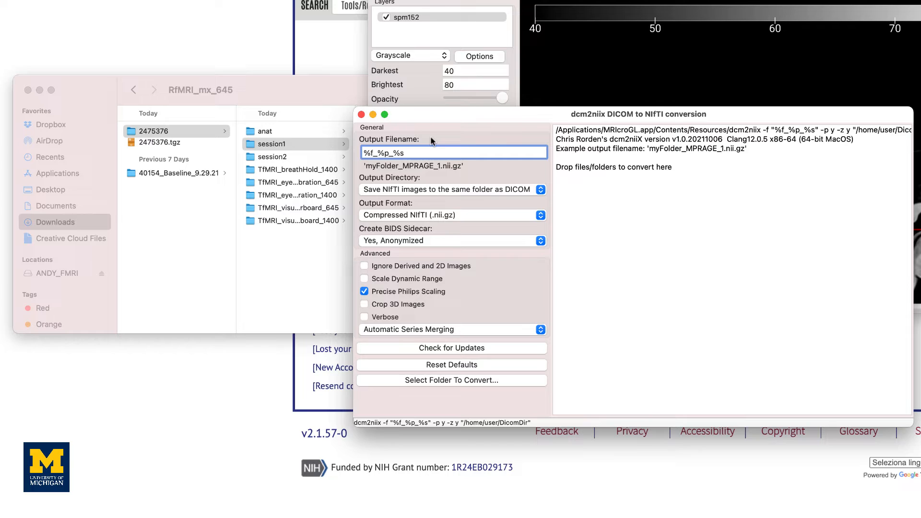
pyautogui.click(451, 189)
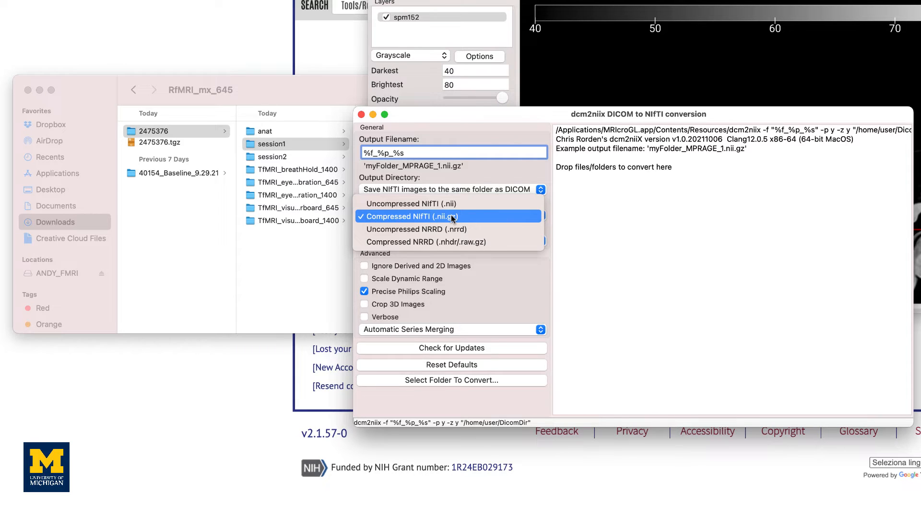
pyautogui.click(421, 216)
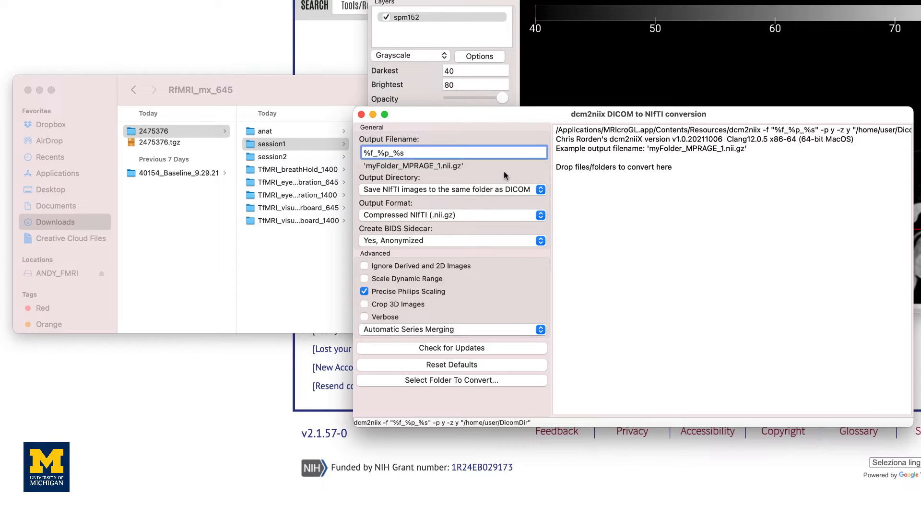
pyautogui.click(391, 153)
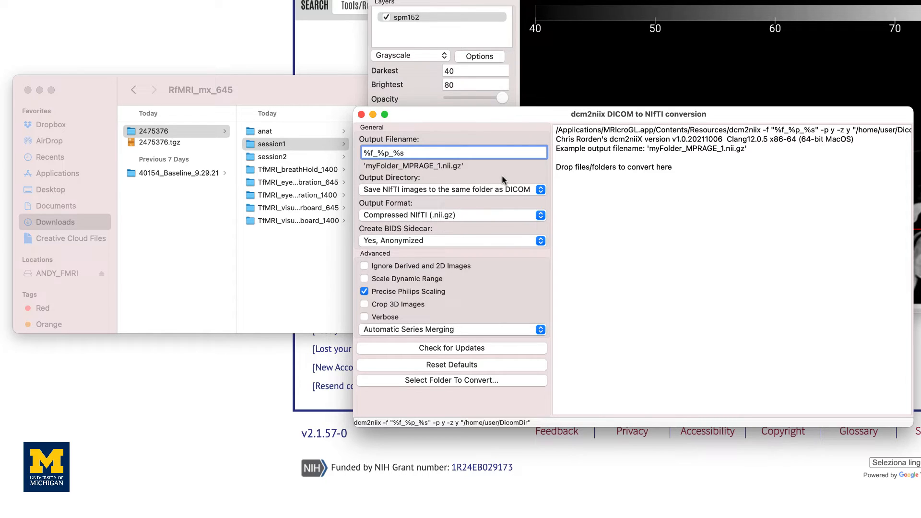
pyautogui.moveTo(444, 289)
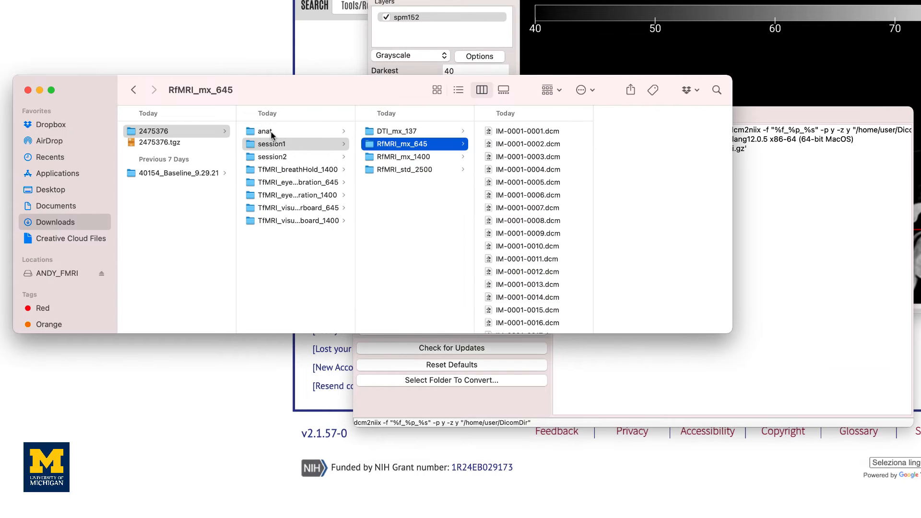
# - Convert the anat folder to anat_MPRAGE_9.nii.gz and preview the JSON sidecar and NIfTI image
pyautogui.click(265, 131)
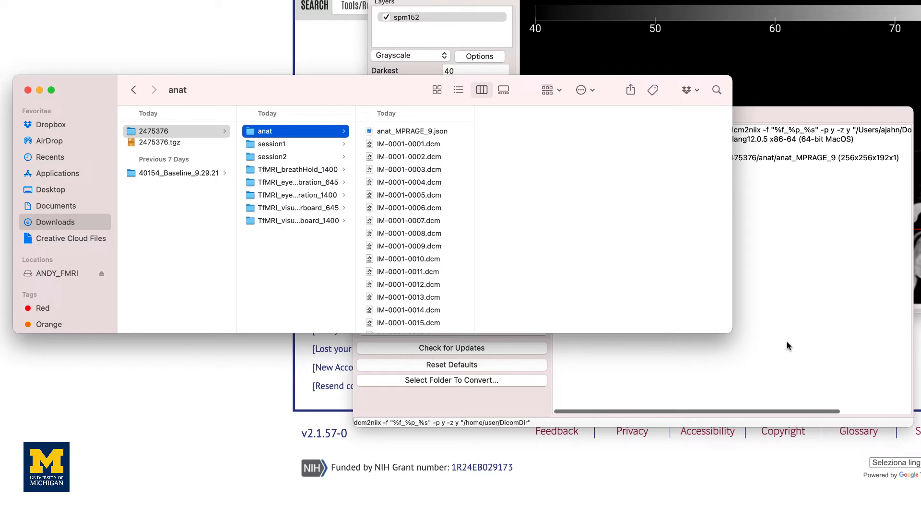
pyautogui.click(451, 380)
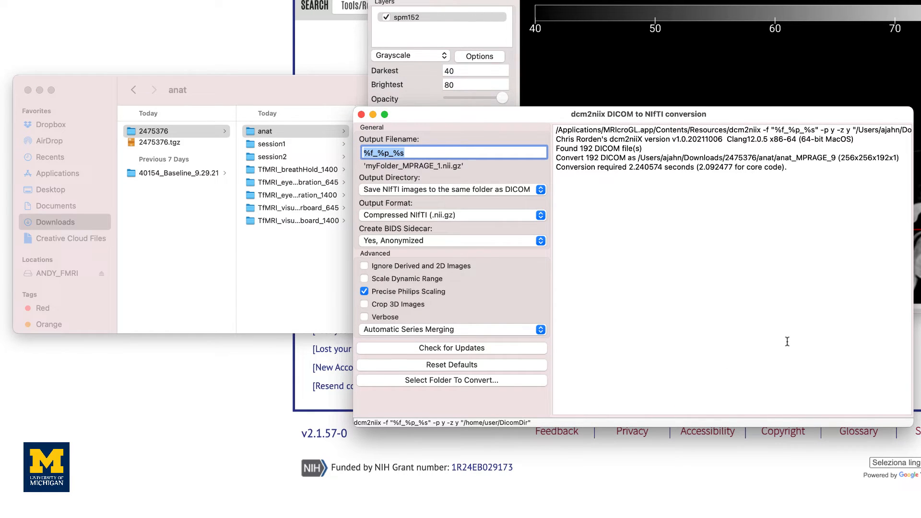
pyautogui.moveTo(641, 188)
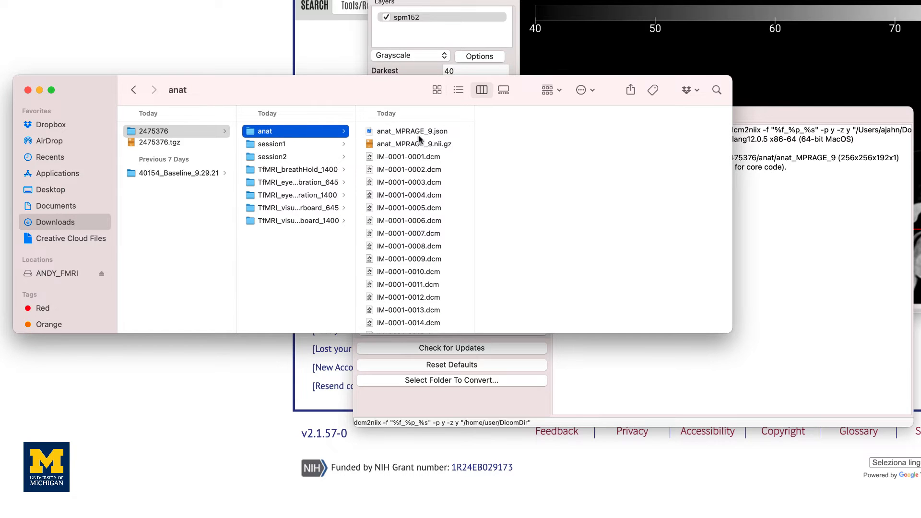
pyautogui.click(413, 131)
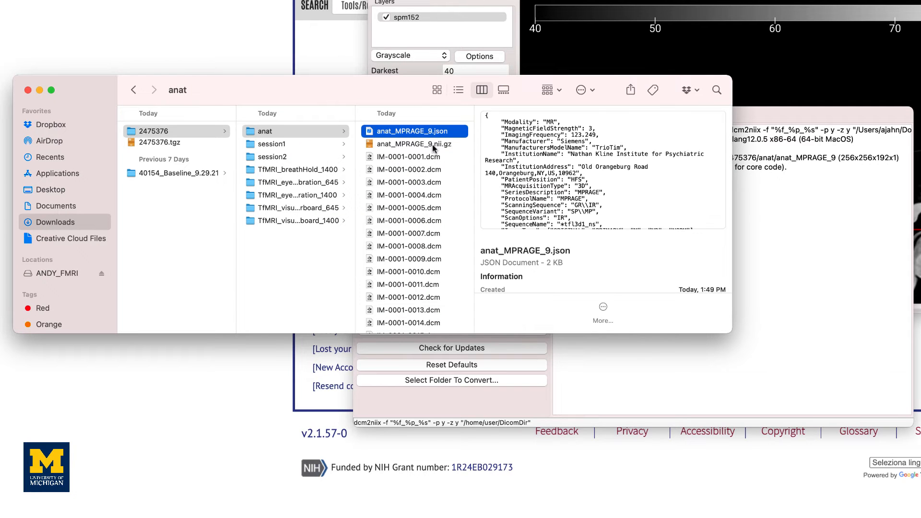
pyautogui.click(414, 144)
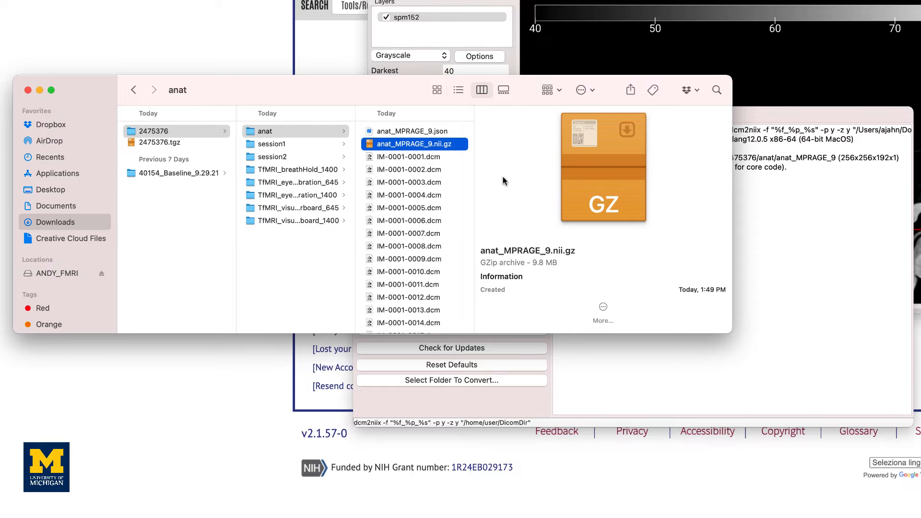
pyautogui.moveTo(267, 169)
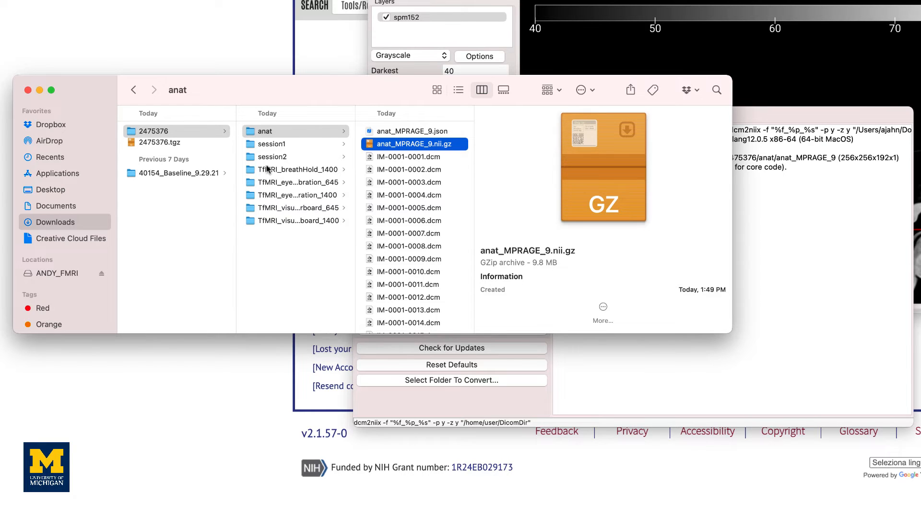
# - Select the session1 folder for conversion of its DTI and resting-state series
pyautogui.click(271, 144)
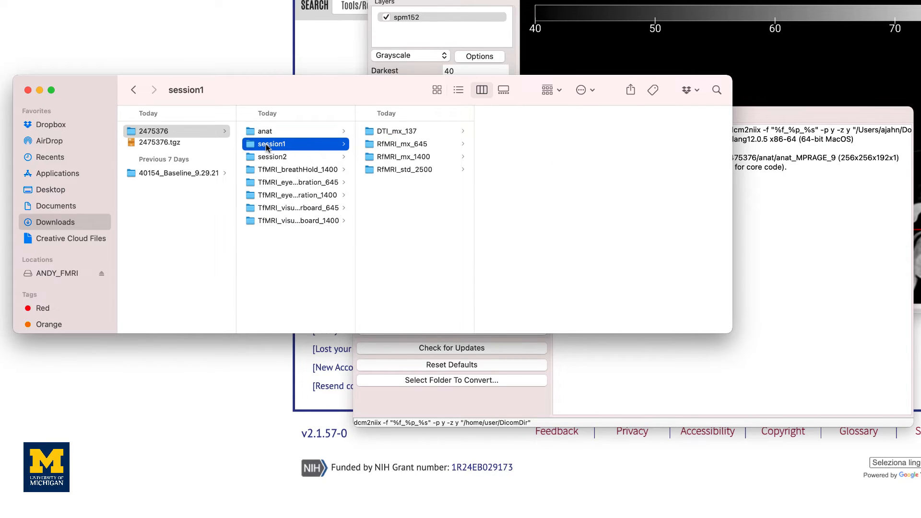
pyautogui.moveTo(425, 149)
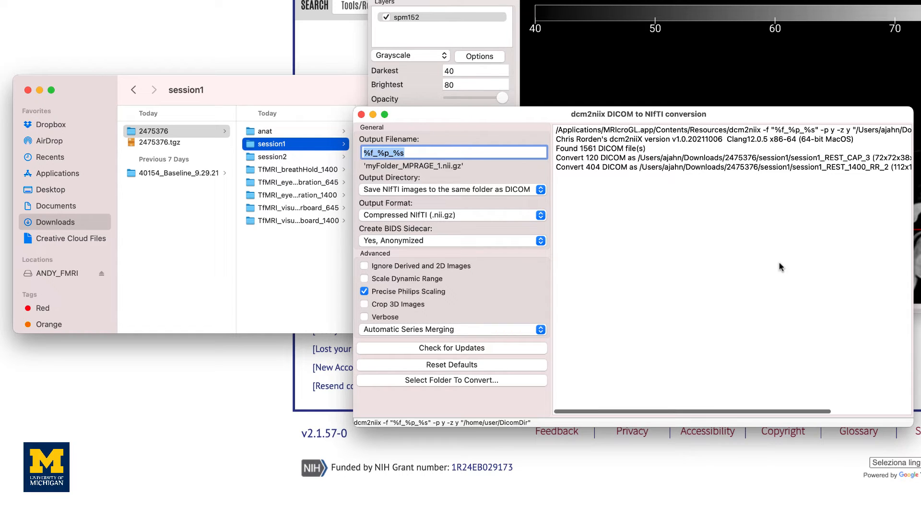
pyautogui.moveTo(317, 111)
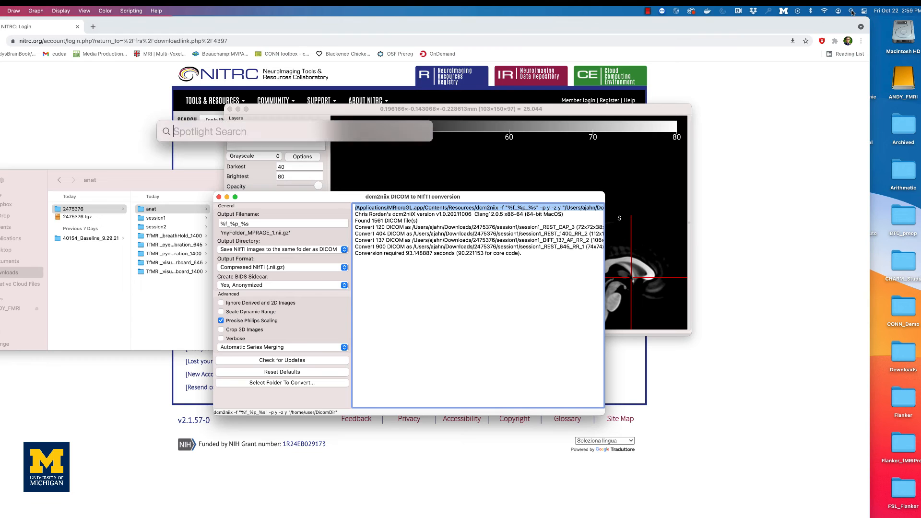
# - Search Spotlight for 'terminal' and launch the Terminal application
pyautogui.write('terminal')
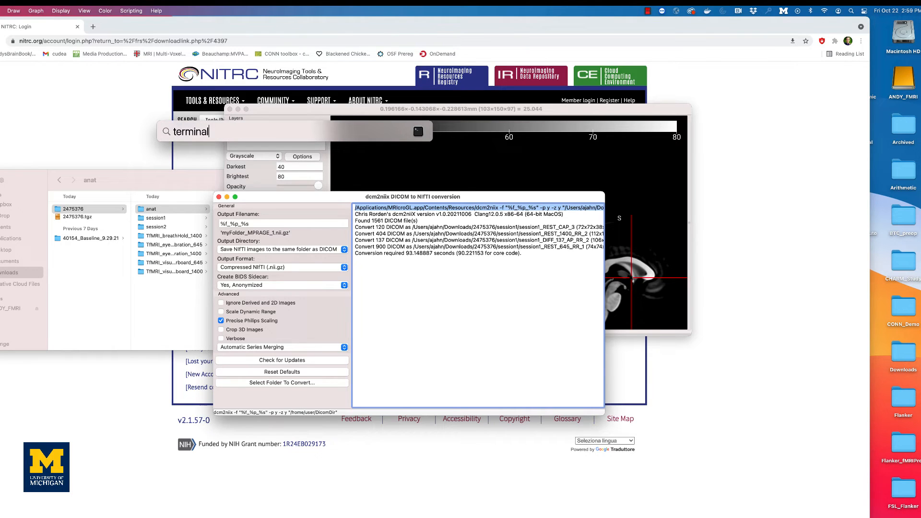
pyautogui.write('terminal')
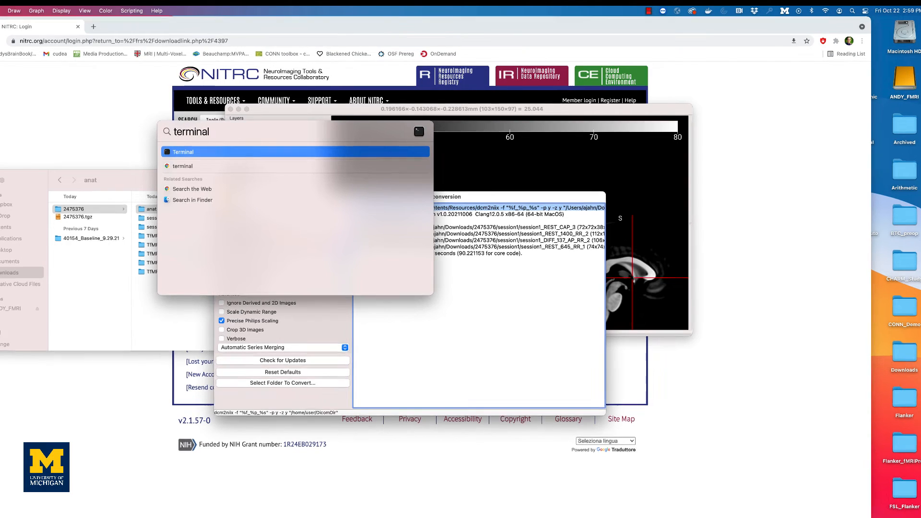
pyautogui.click(182, 151)
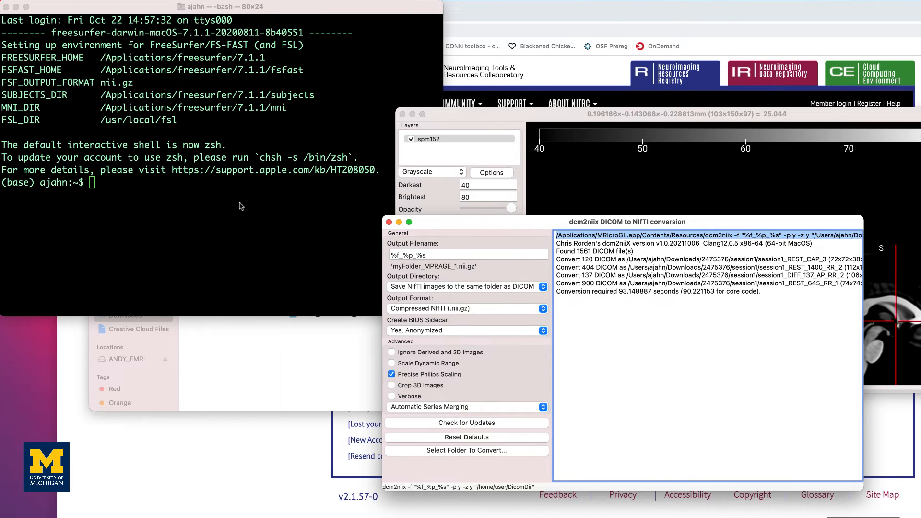
# - Run dcm2niix -f "%f_%p_%s" -p y -z y on the anat path, then cd toward Downloads/27... to list it
pyautogui.click(222, 198)
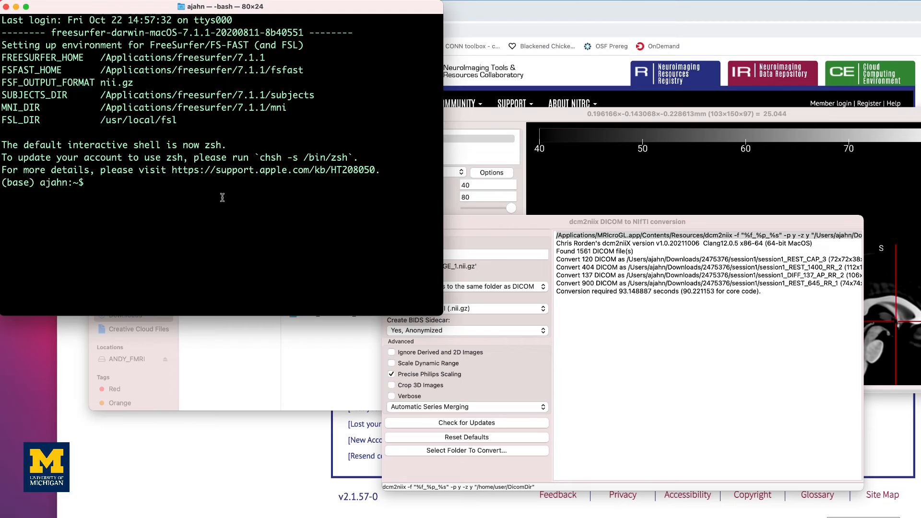
pyautogui.write('/Applications/MRIcroGL.app/Contents/Resources/dcm2niix -f "%f_%p_%s" -p y -z y "/Users/ajahn/Downloads/2475376/session1"')
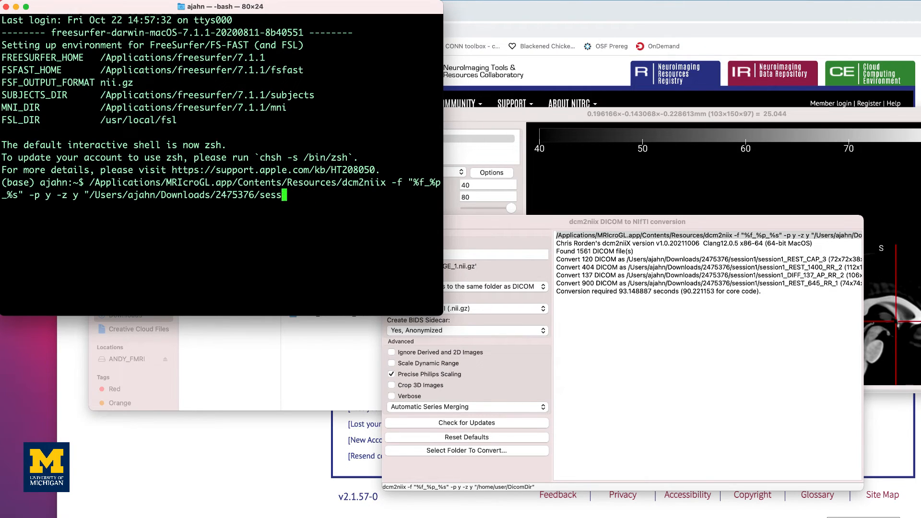
pyautogui.write('anat"')
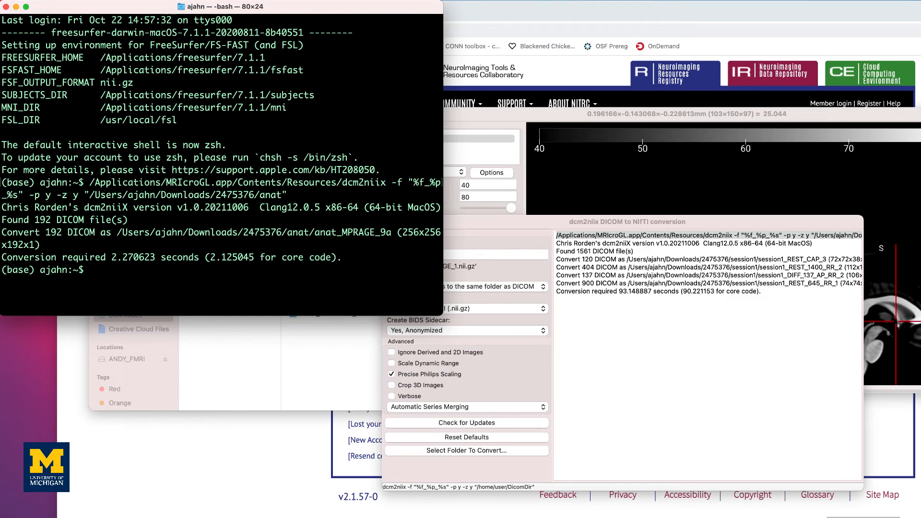
pyautogui.write('cd Downloads/27')
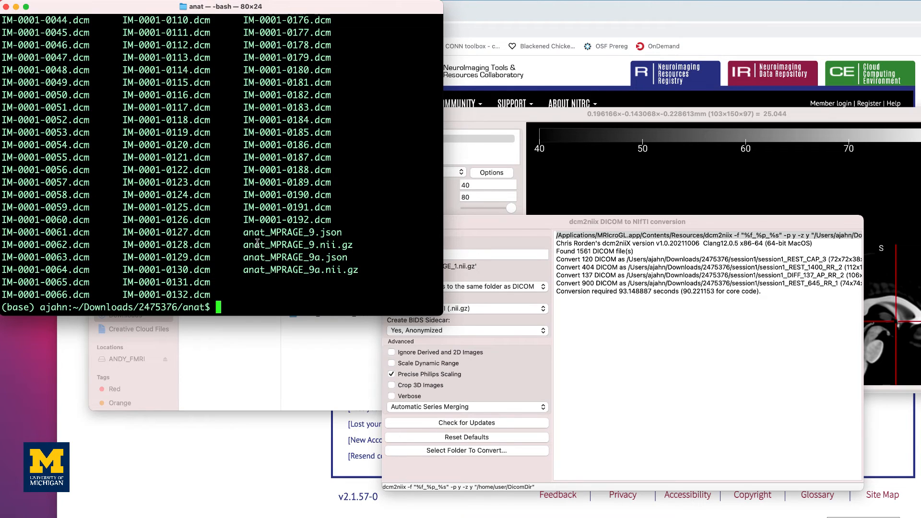
# - Append /Applications/MRIcroGL.app/Contents/Resources to PATH so dcm2niix runs by name
pyautogui.write('PATH=#')
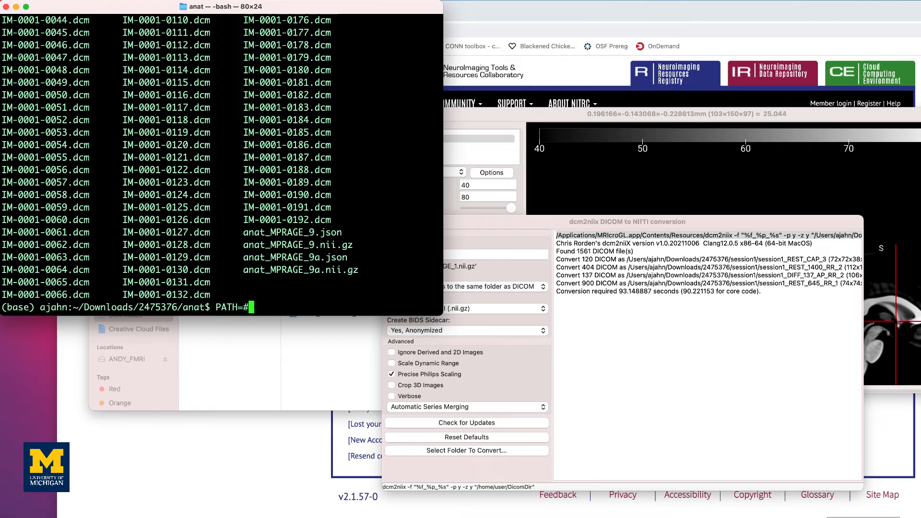
pyautogui.write('$PATH')
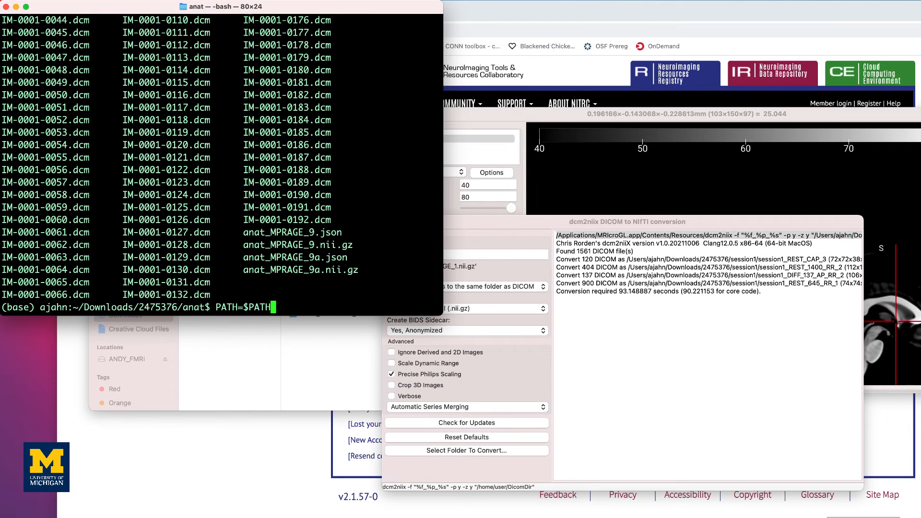
pyautogui.write(':/Ap')
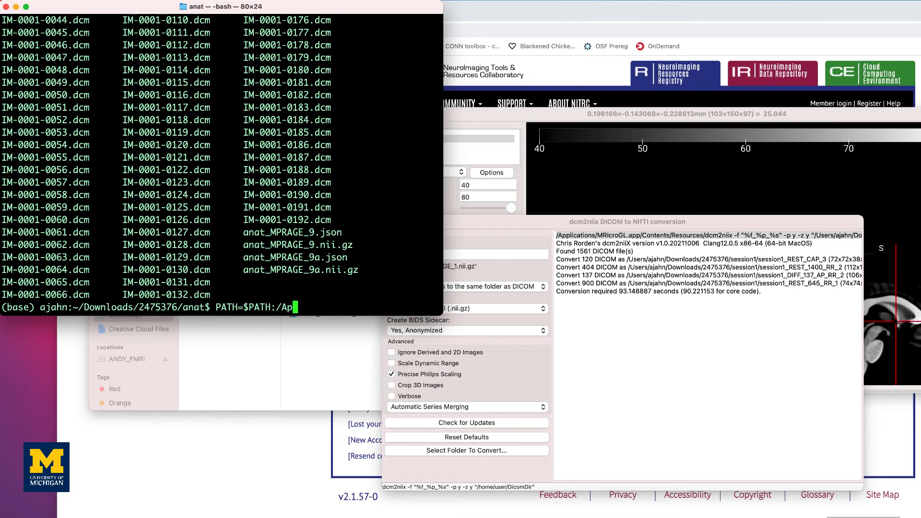
pyautogui.write('plications/MRIcroGL.app')
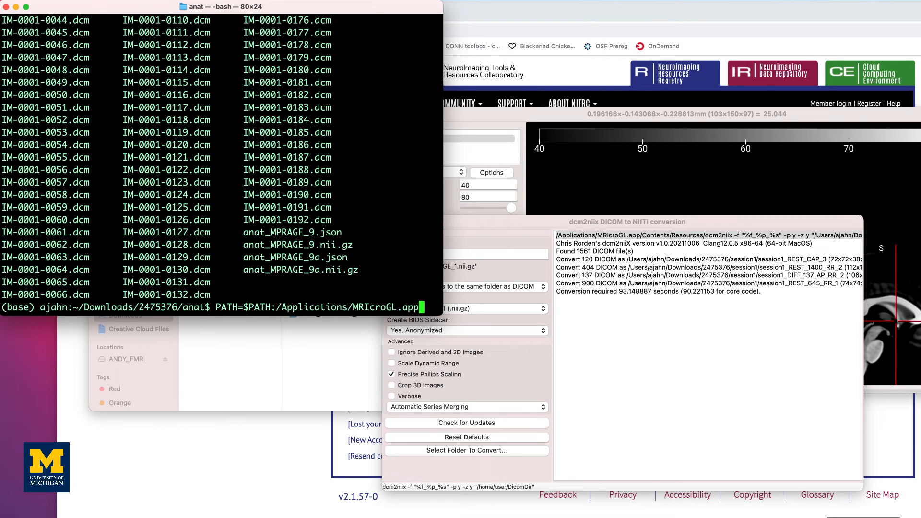
pyautogui.write('/Contents/Resources')
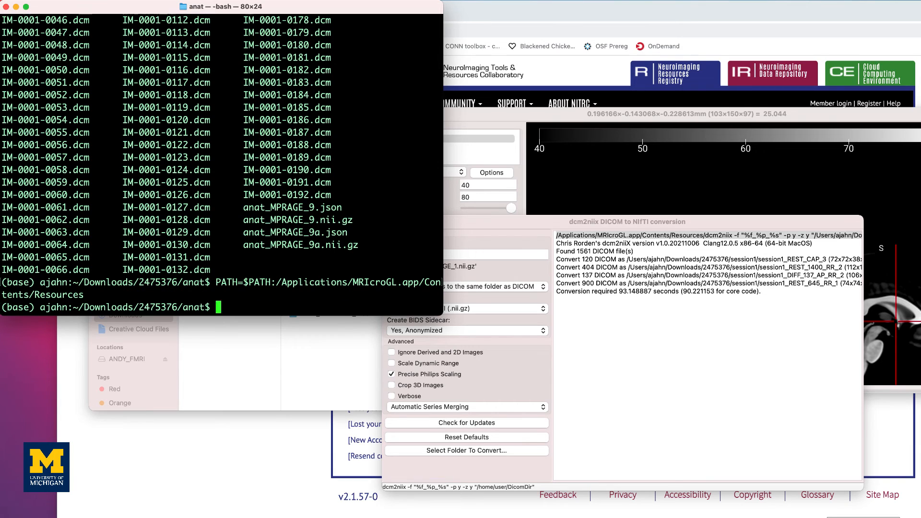
# - Enter a dcm2niix command for the anat folder, selecting it without running yet
pyautogui.write('dcm2niix -f "%f_%p_%s" -p y -z y "/Users/ajahn/Downloads/2475376/anat')
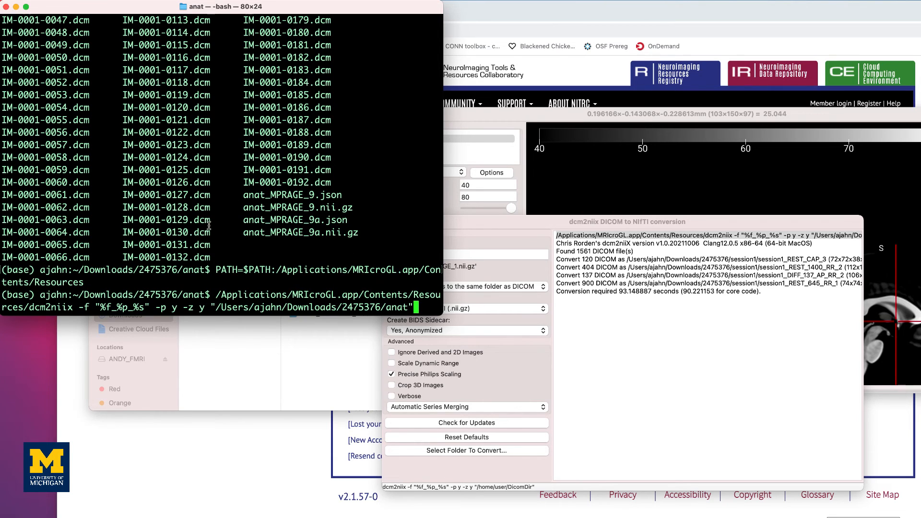
pyautogui.moveTo(79, 307); pyautogui.dragTo(150, 307)
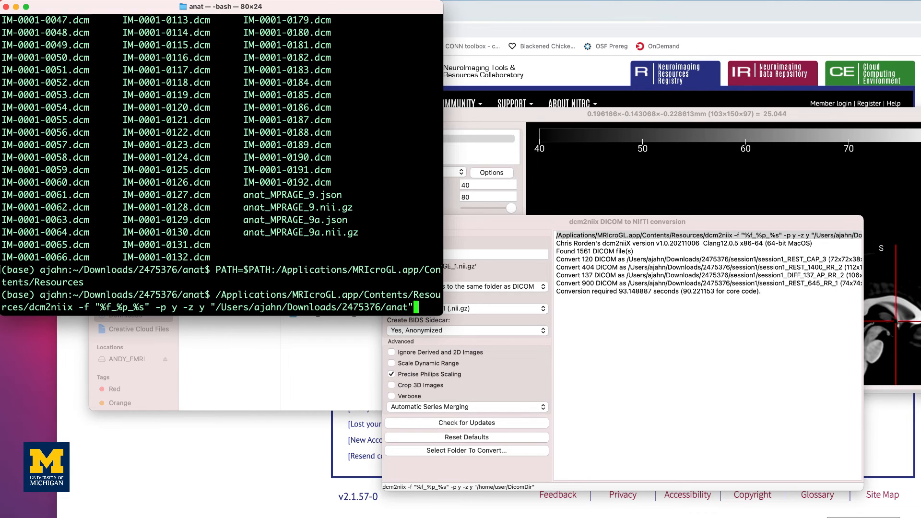
pyautogui.moveTo(130, 206)
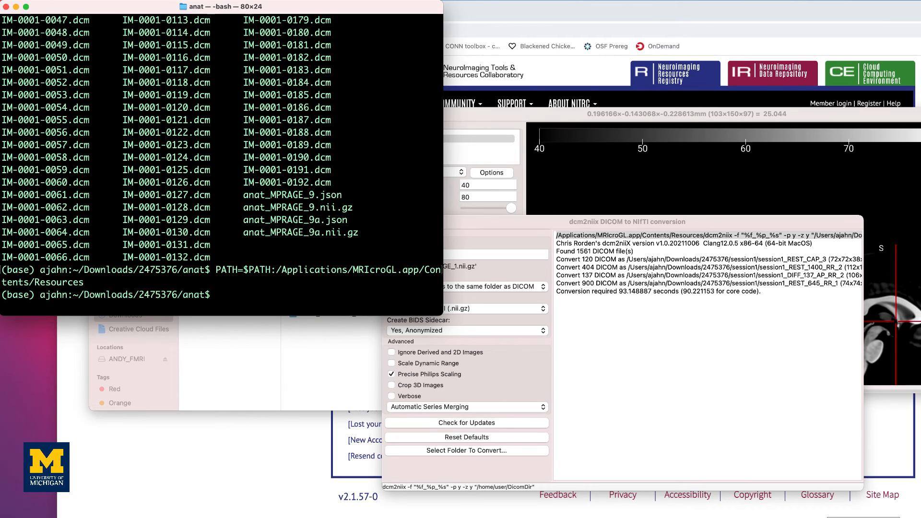
# - Run dcm2niix with no arguments to print its help, highlighting the Philips precise-scaling option and examples
pyautogui.write('dc')
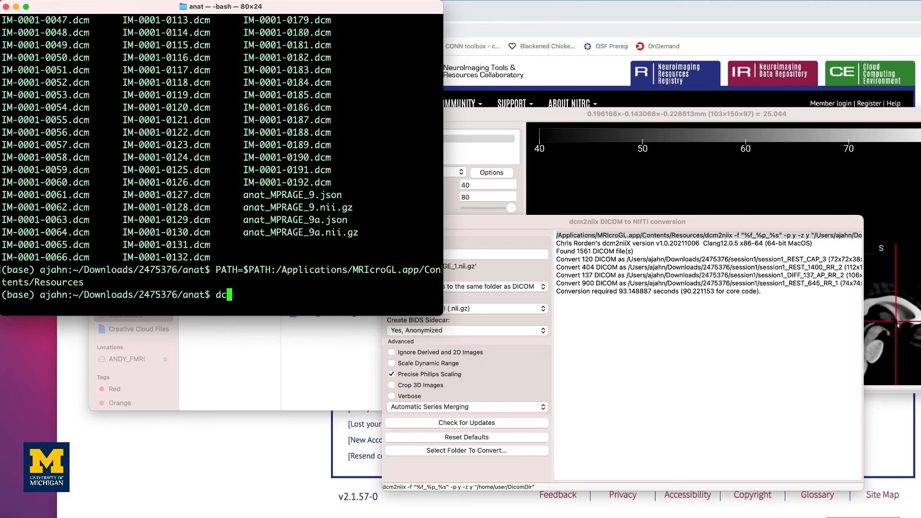
pyautogui.write('m2niix')
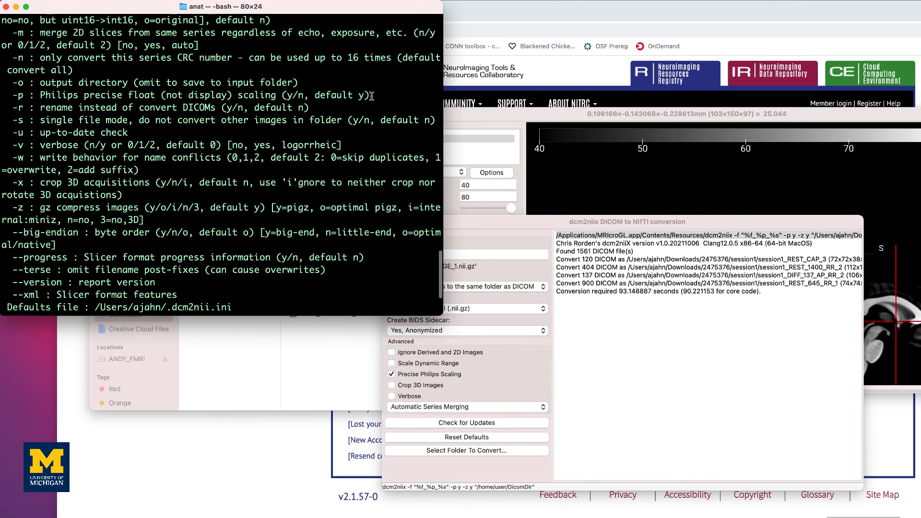
pyautogui.tripleClick(176, 95)
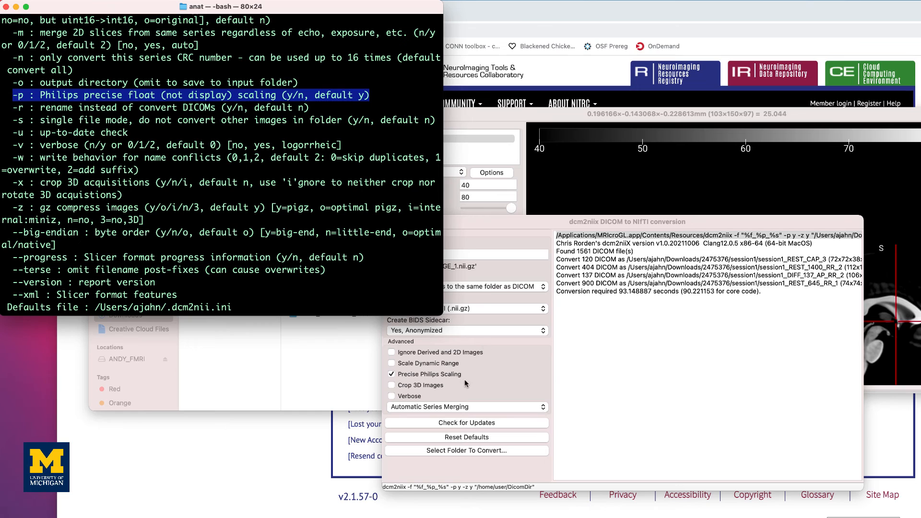
pyautogui.moveTo(431, 374)
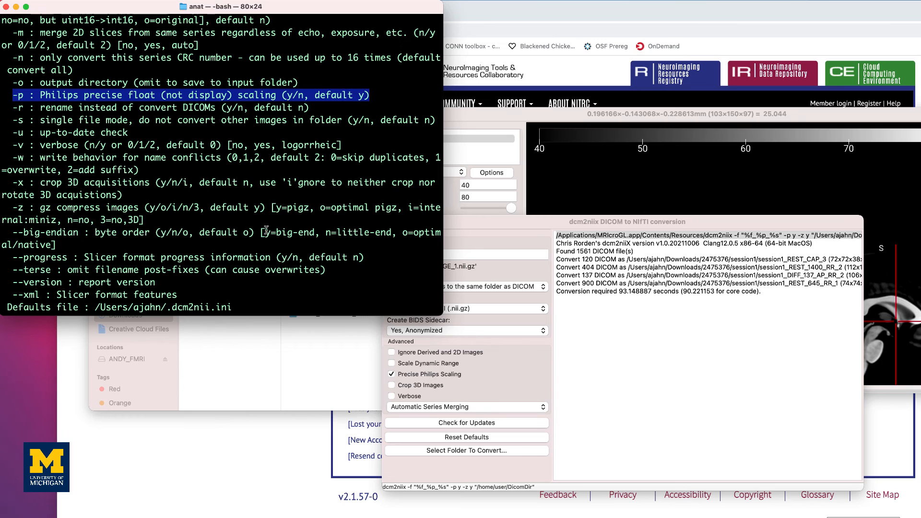
pyautogui.scroll(-3)
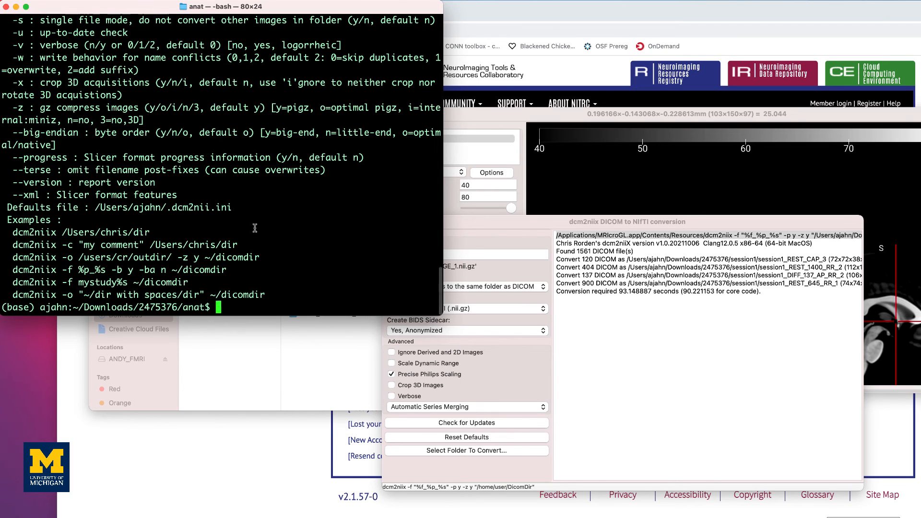